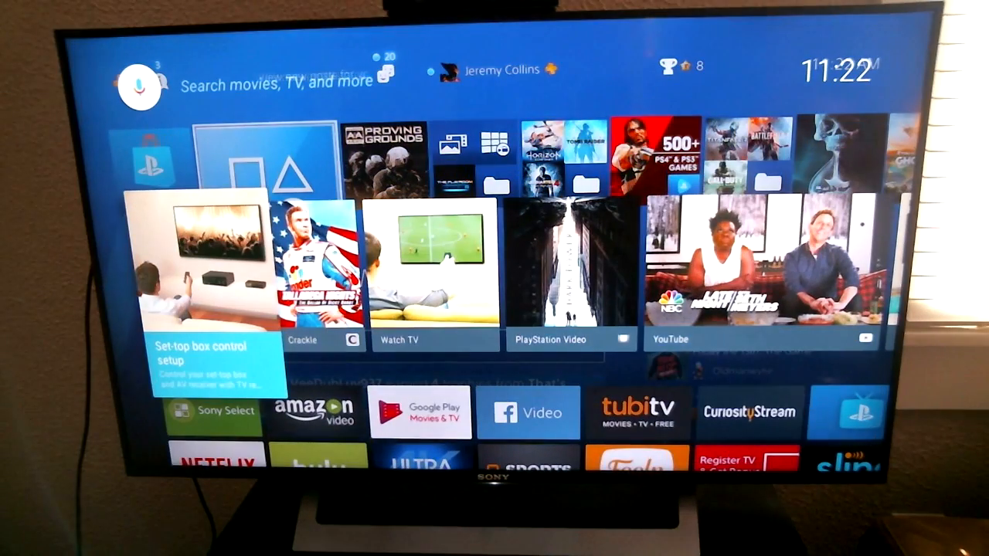
Scroll the TV home screen down past the app rows to the Inputs and Settings rows.
scroll("down", 3)
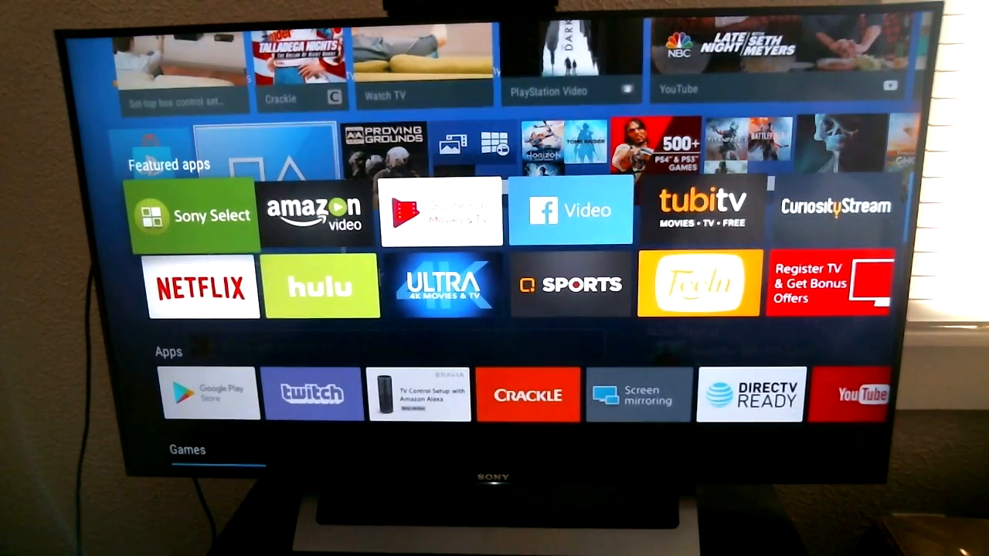
scroll("down", 3)
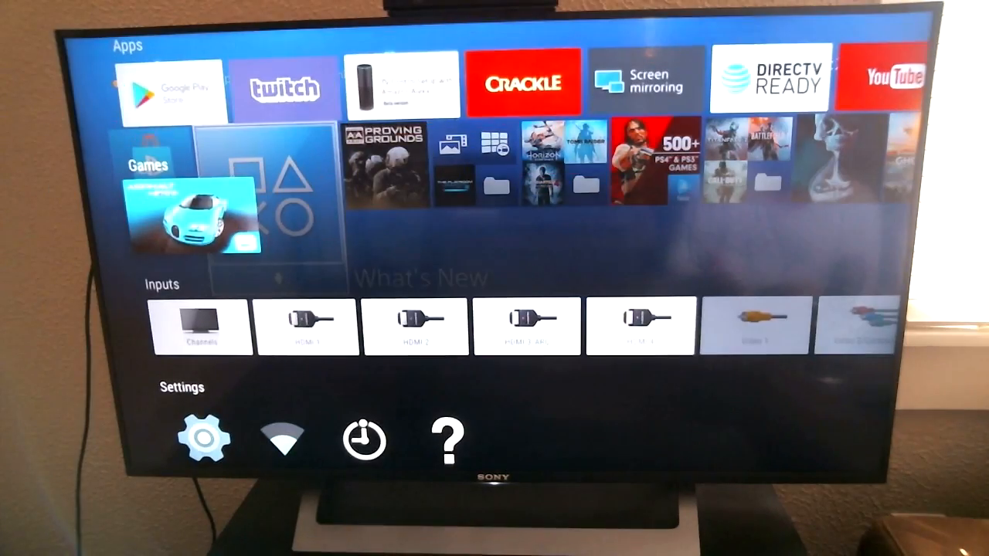
scroll("down", 3)
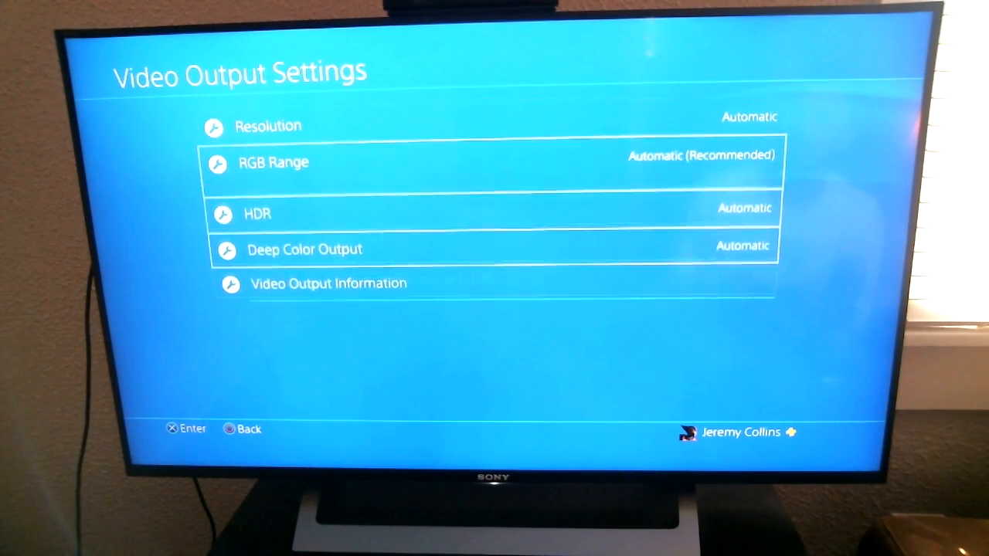
Highlight Video Output Information in the PS4 Video Output Settings, then back out to the TV menu.
left_click(328, 284)
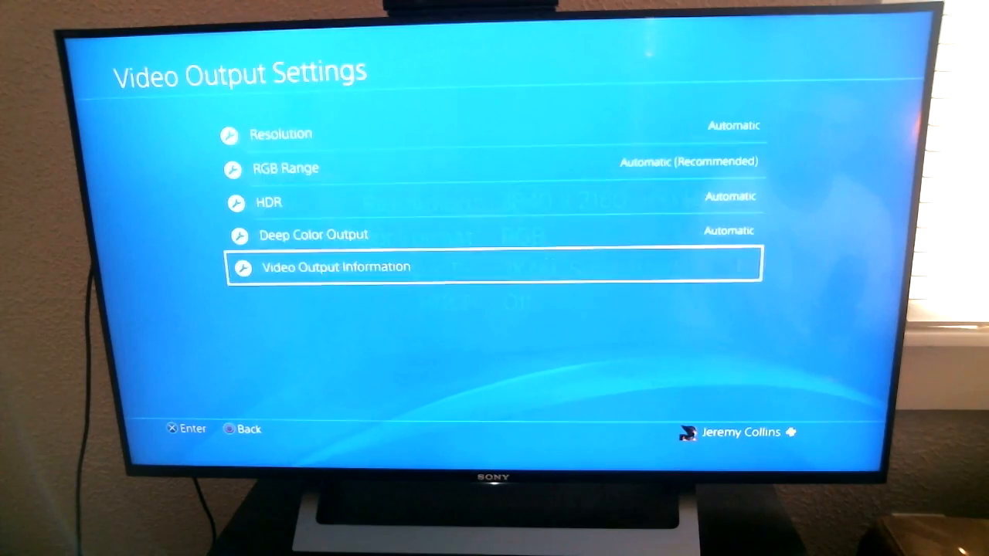
key("Back")
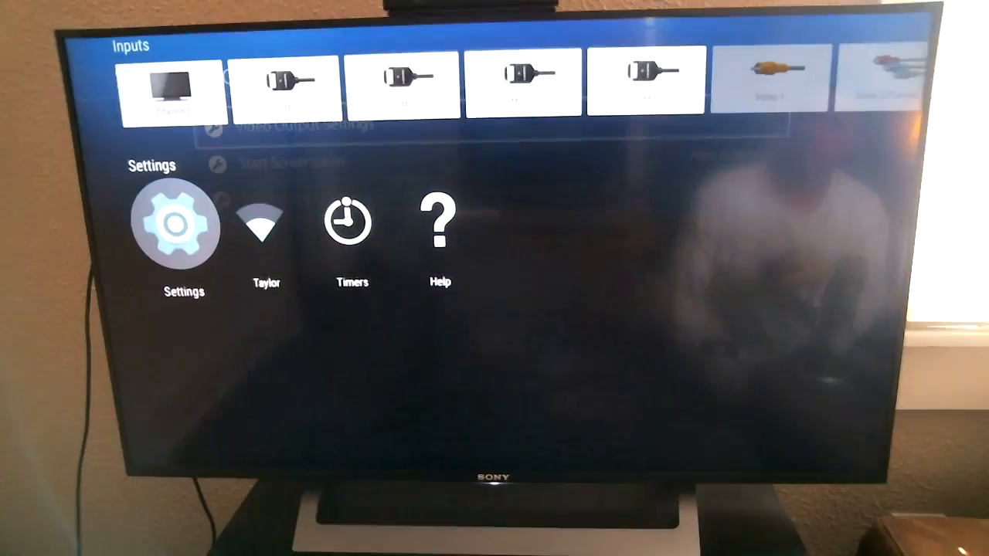
Select the Settings gear in the TV home screen's Settings row.
left_click(182, 224)
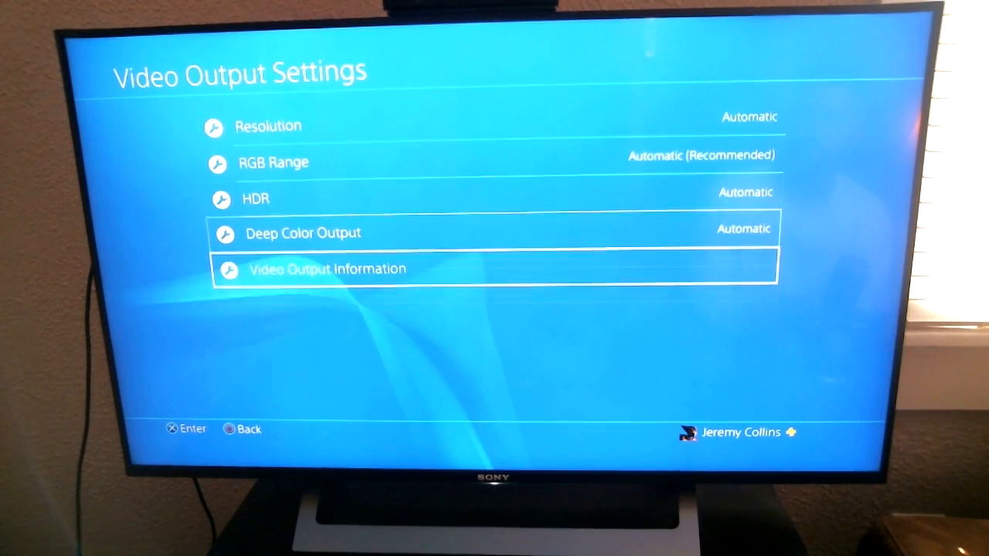
Show Video Output Information: 3840×2160 at 60 Hz, YUV420, HDR only 2K supported.
left_click(328, 269)
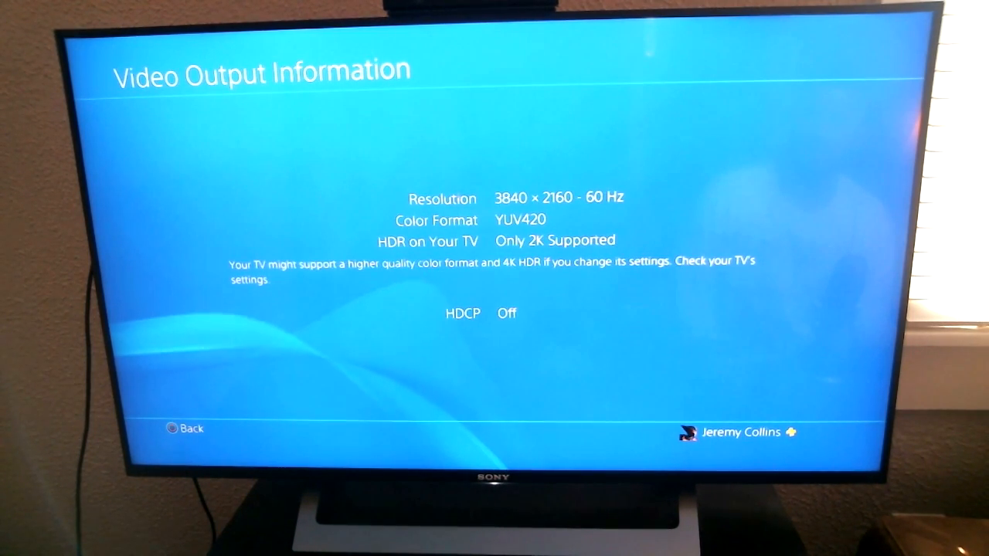